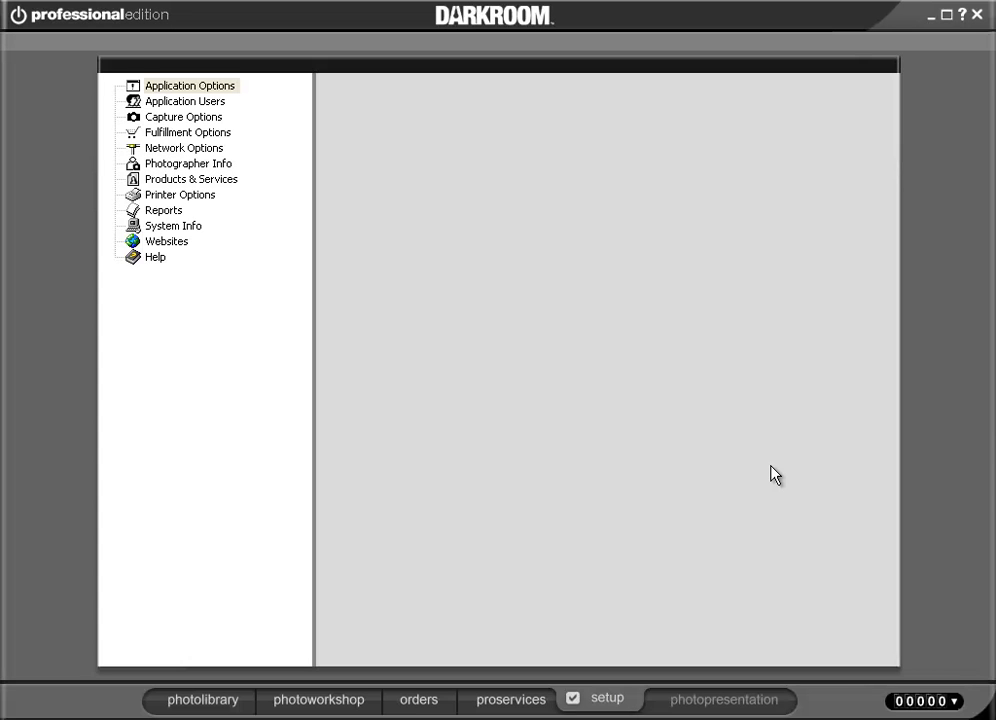
pyautogui.moveTo(458, 216)
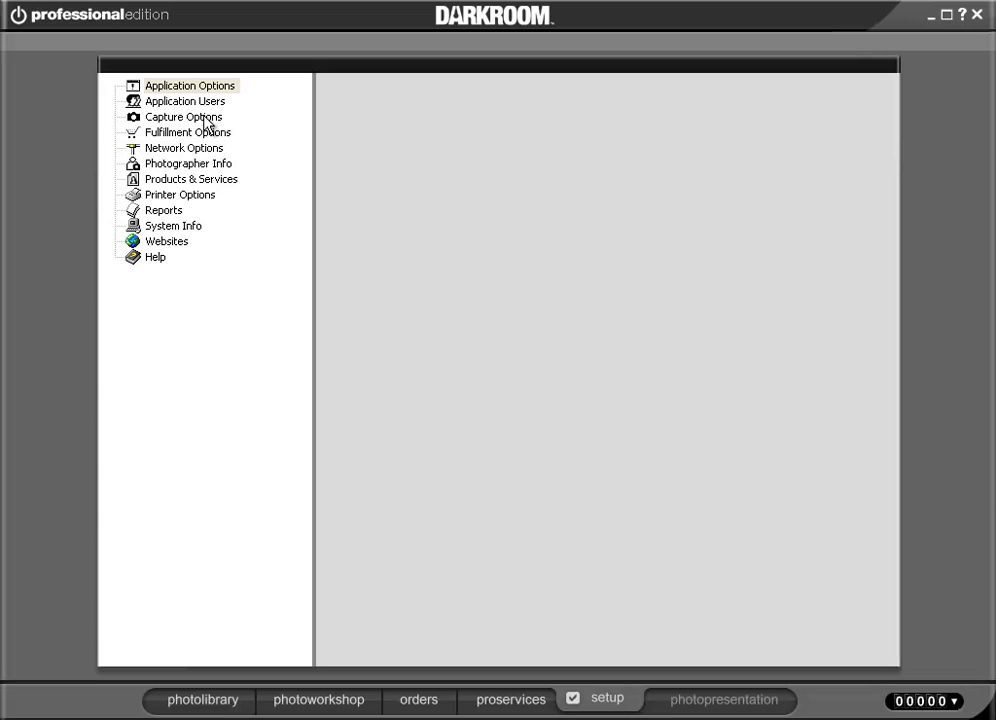
# - Show the Tethered Capture settings under Capture Options in Setup
pyautogui.click(184, 116)
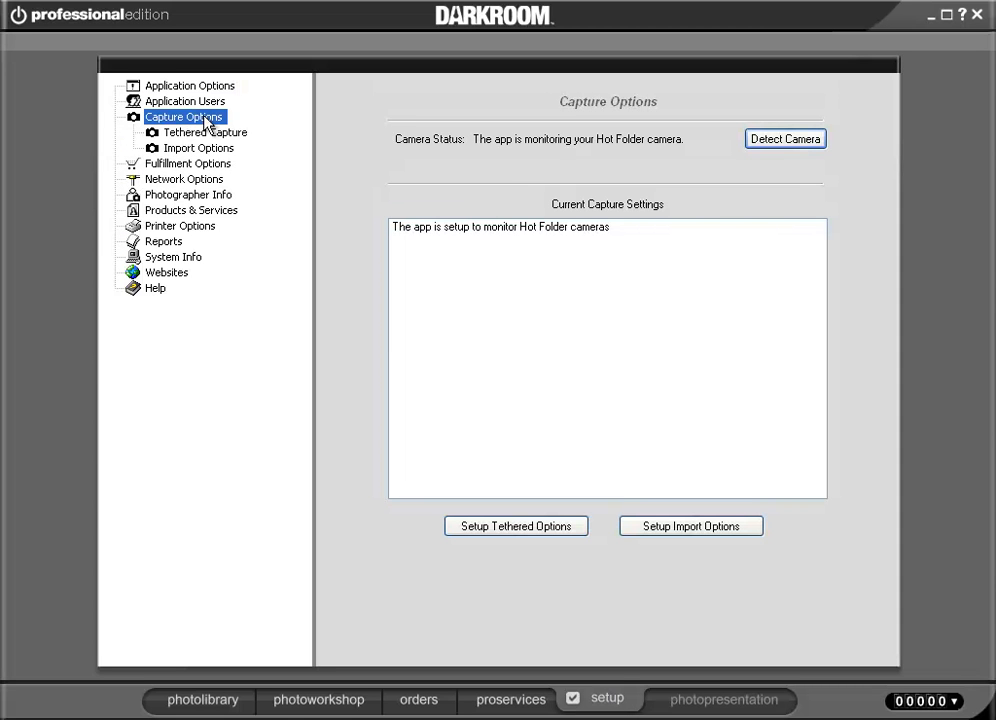
pyautogui.moveTo(228, 140)
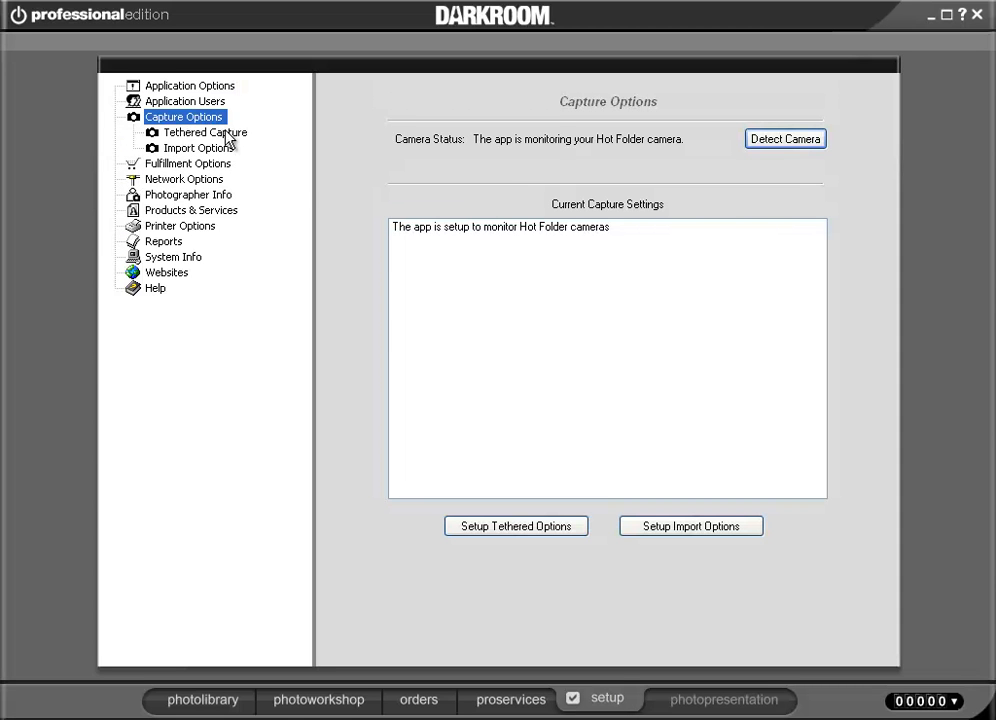
pyautogui.click(204, 132)
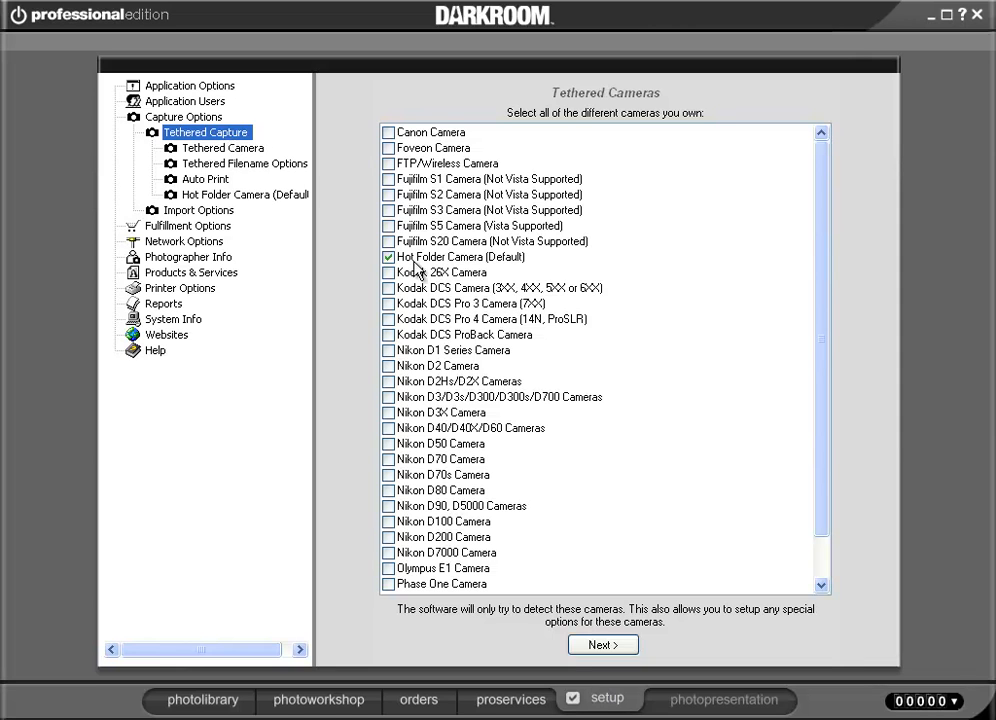
pyautogui.moveTo(418, 268)
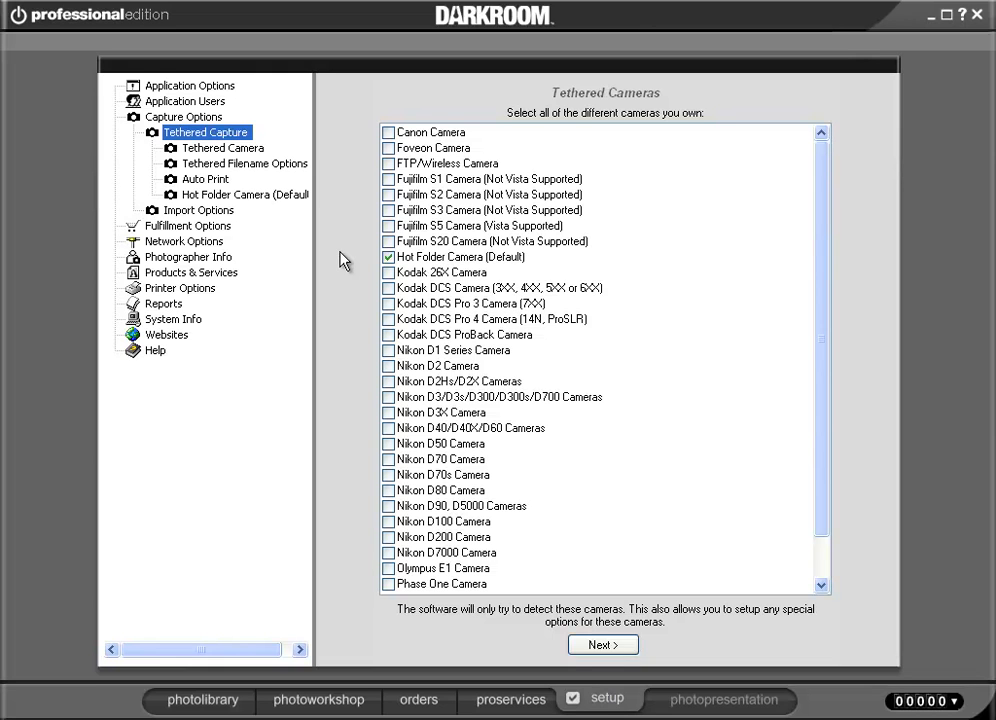
pyautogui.moveTo(296, 228)
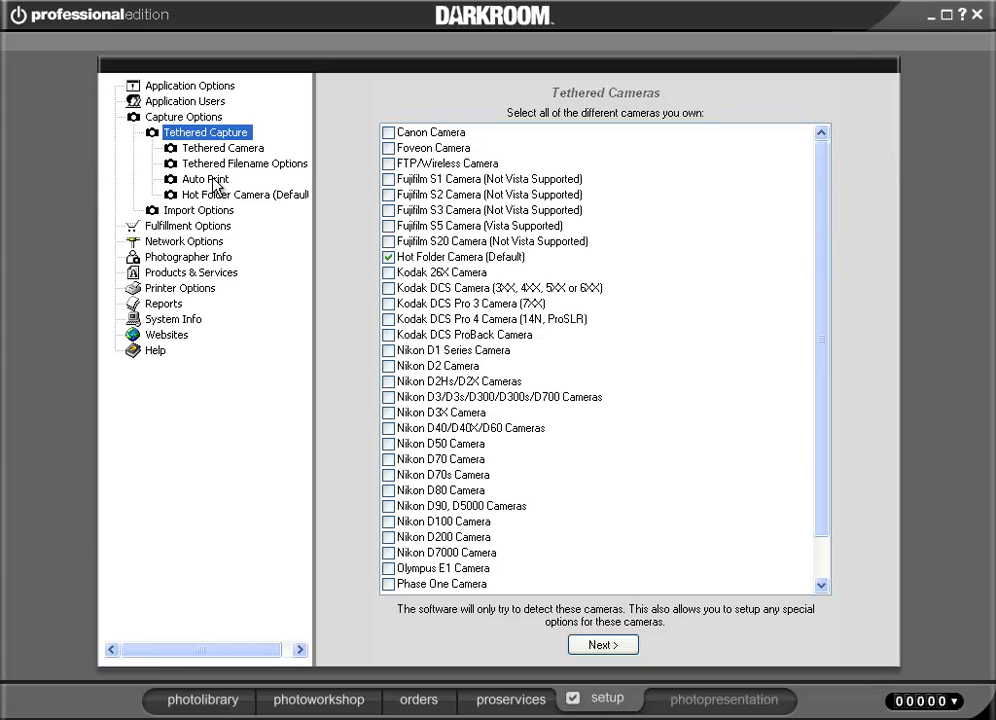
pyautogui.moveTo(218, 184)
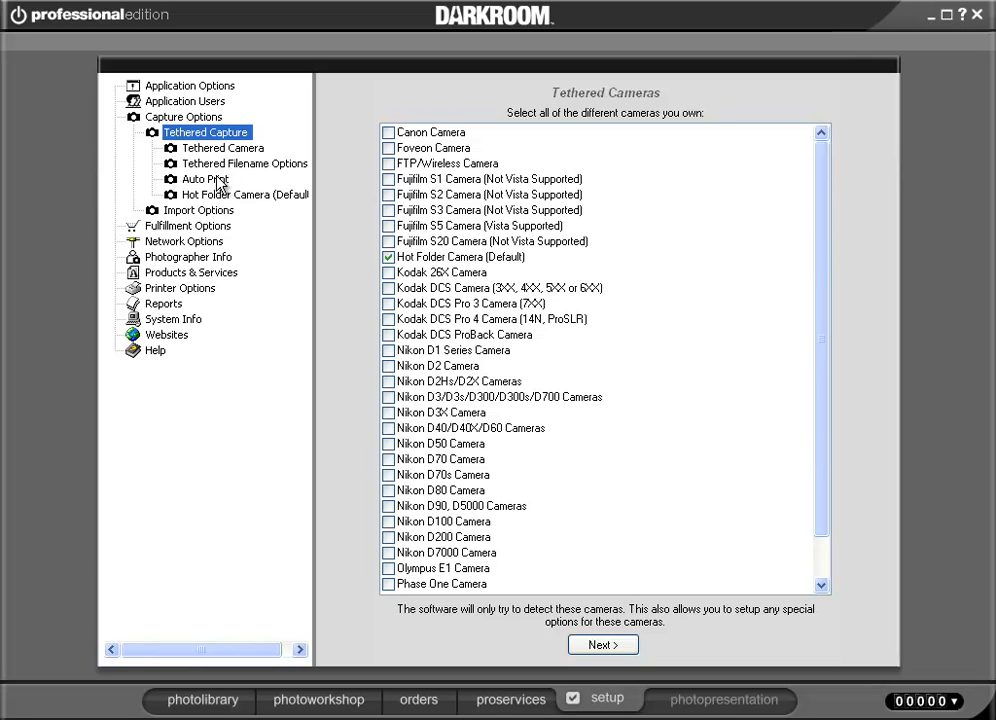
# - Enable creating a print order after each captured photo in Auto Print
pyautogui.click(206, 180)
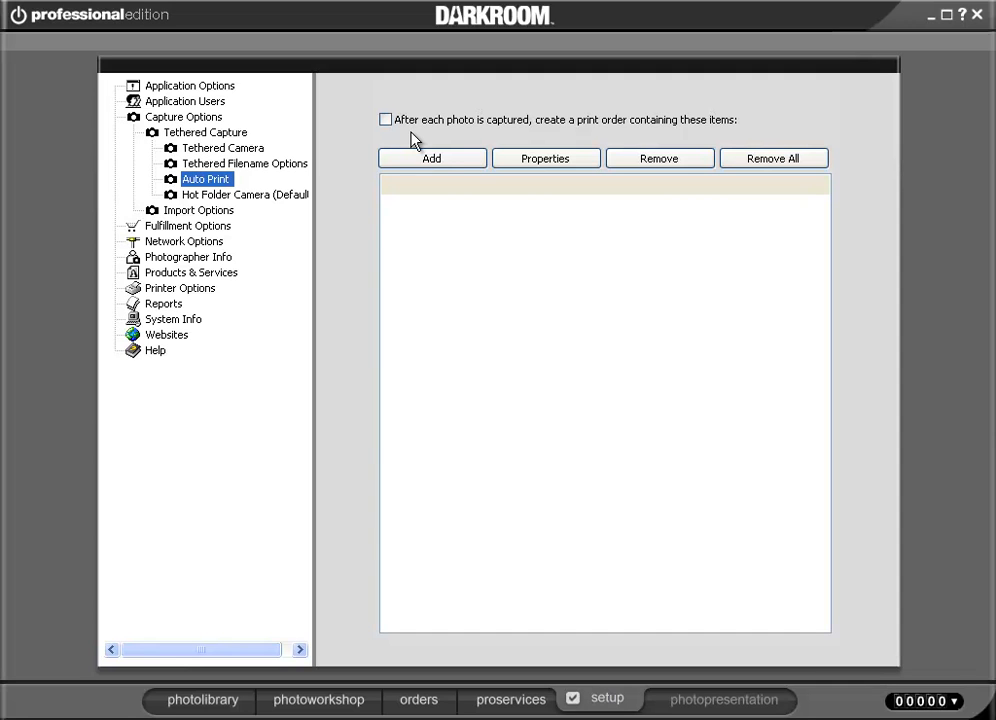
pyautogui.click(384, 120)
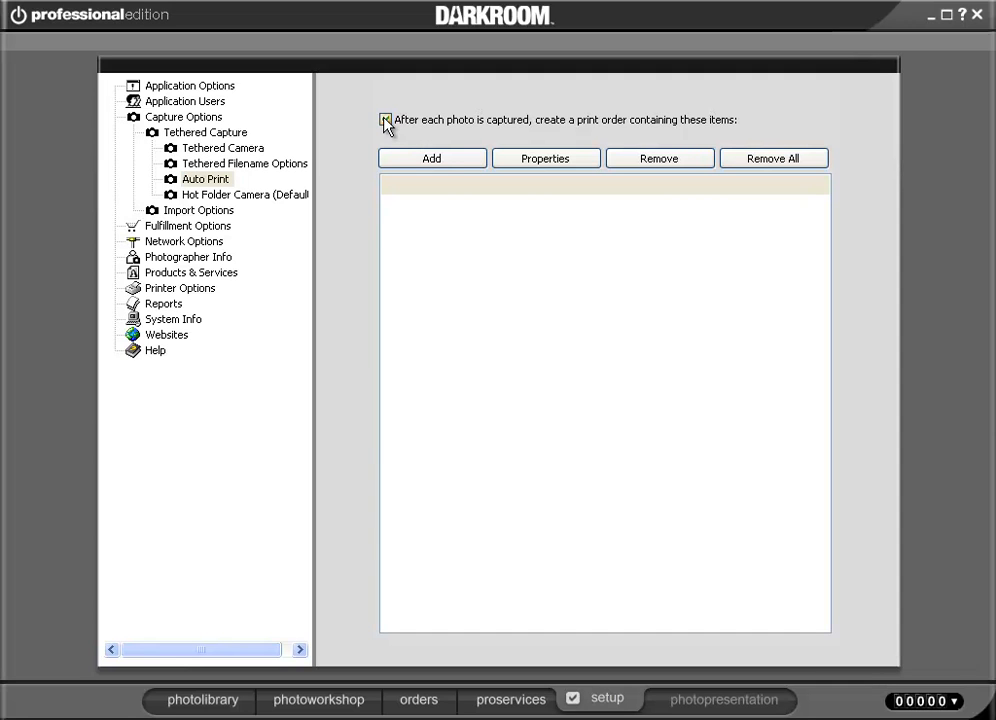
pyautogui.click(384, 120)
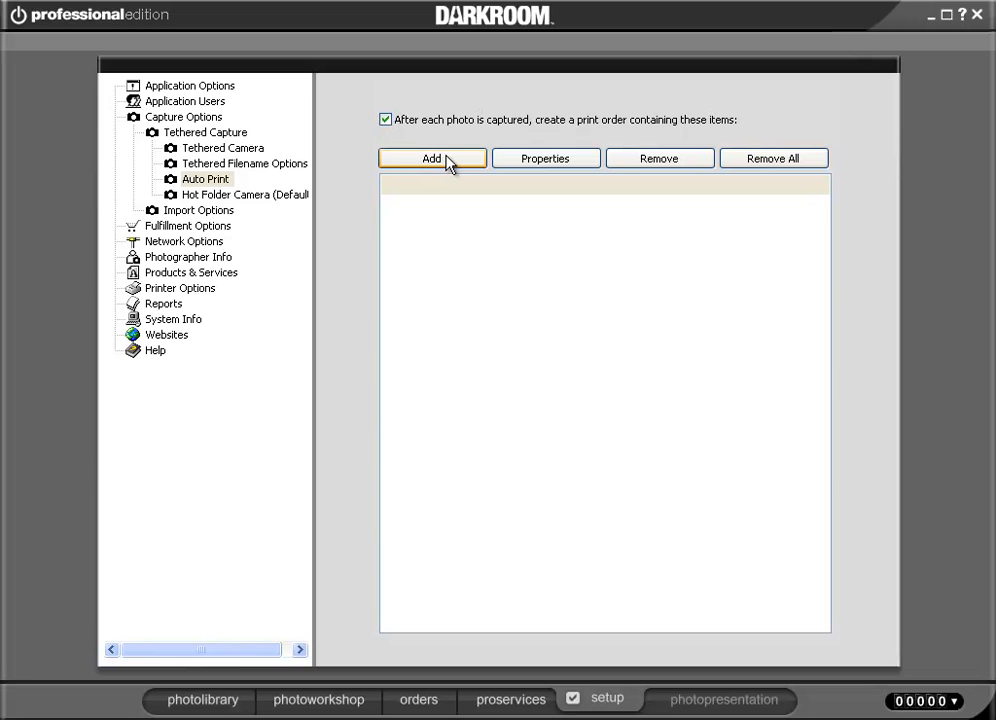
# - Add one 5x7 print, count 1, to the automatic print order items
pyautogui.click(432, 158)
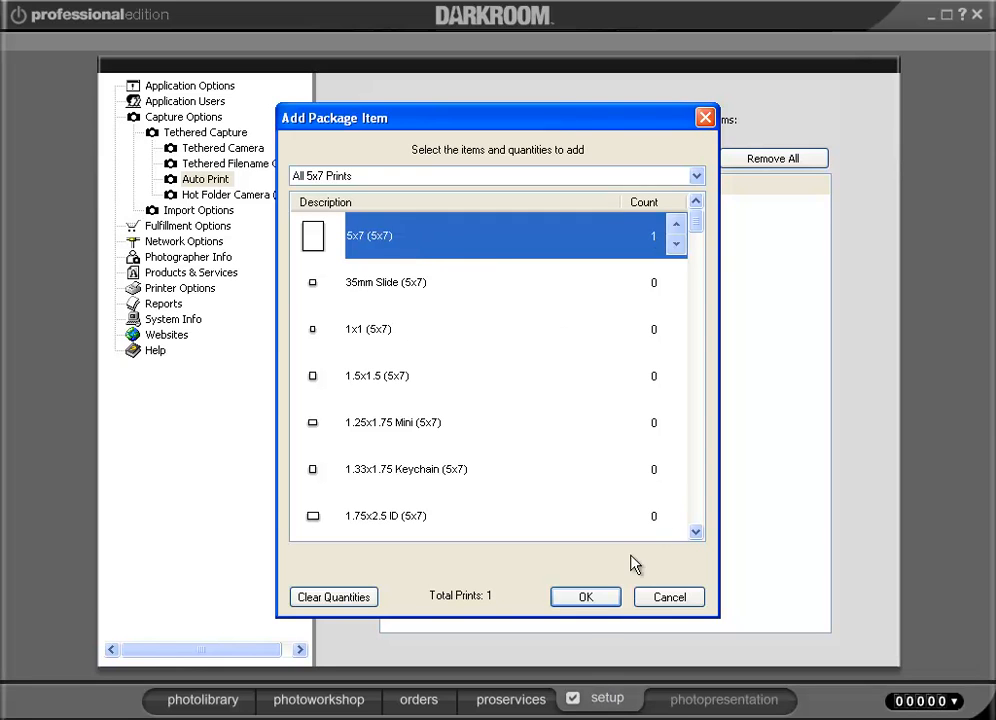
pyautogui.click(584, 596)
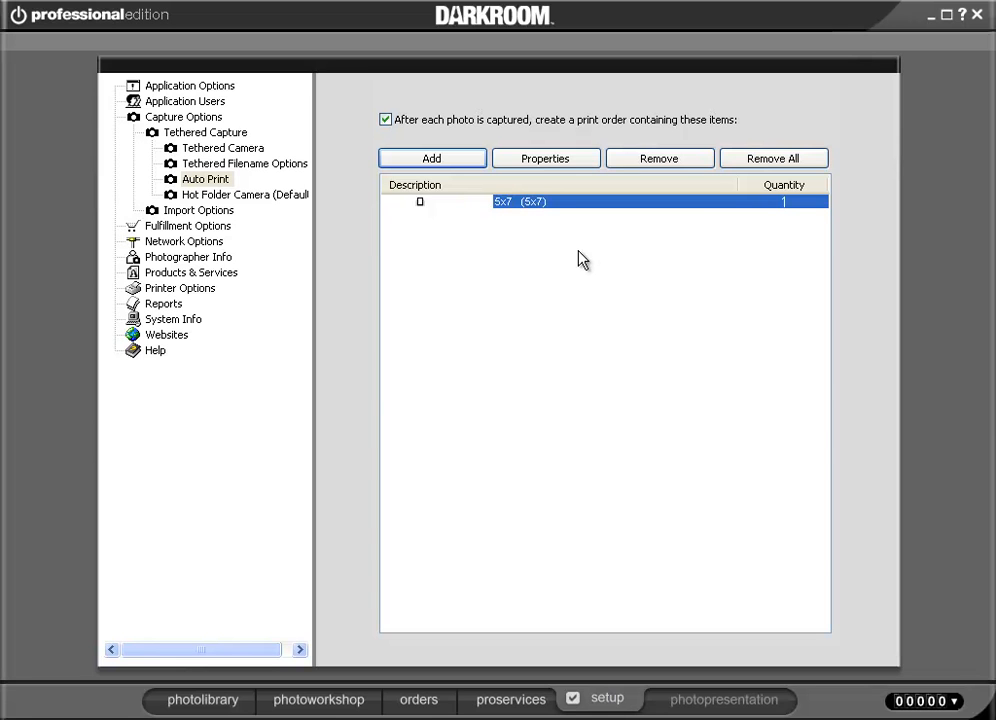
pyautogui.moveTo(568, 196)
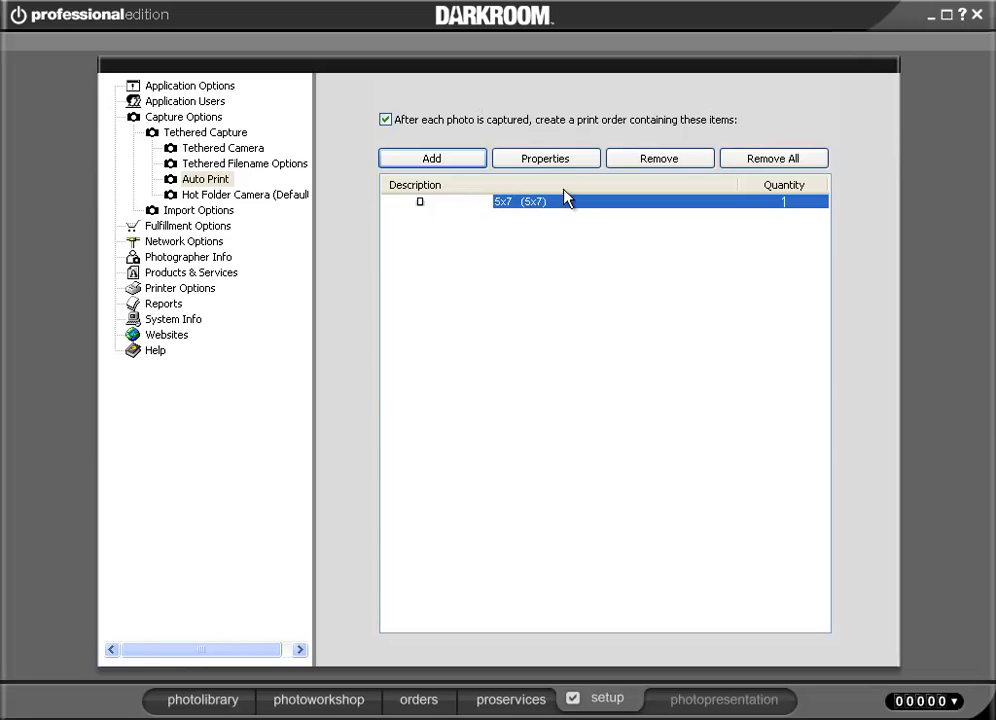
# - In the 5x7 item's properties, enable 'Always use a border for this package item'
pyautogui.click(544, 158)
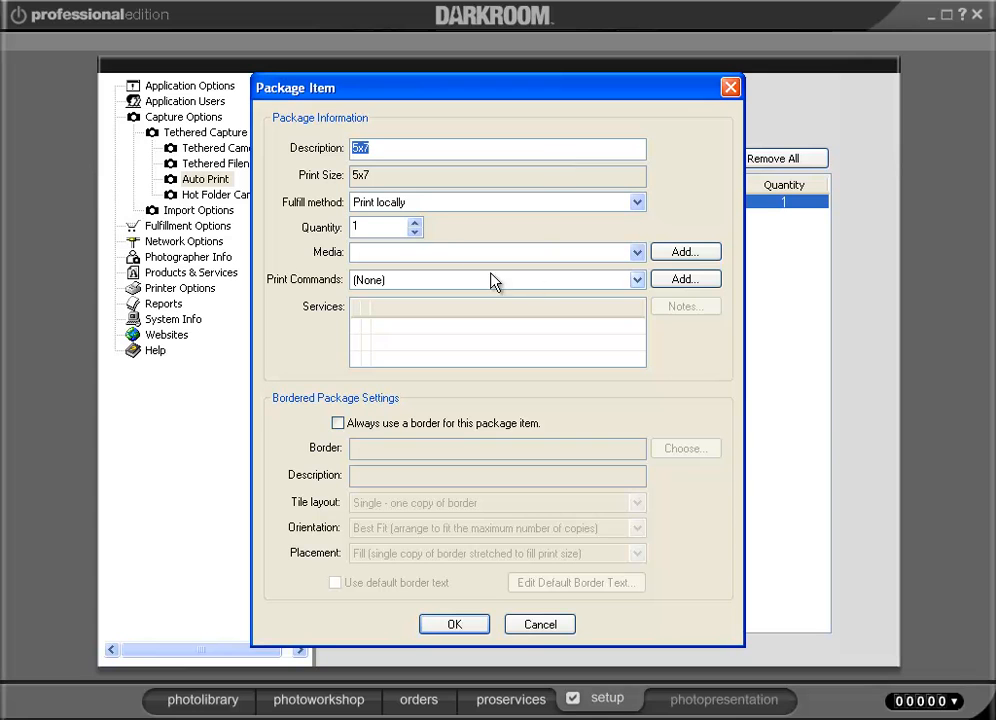
pyautogui.click(338, 424)
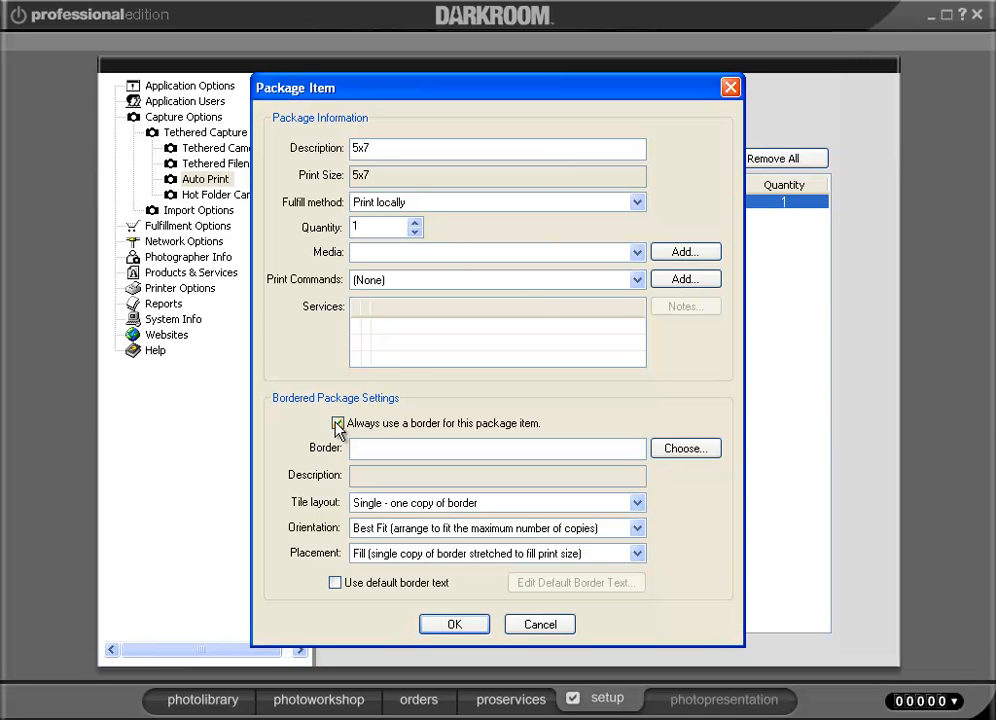
pyautogui.click(338, 424)
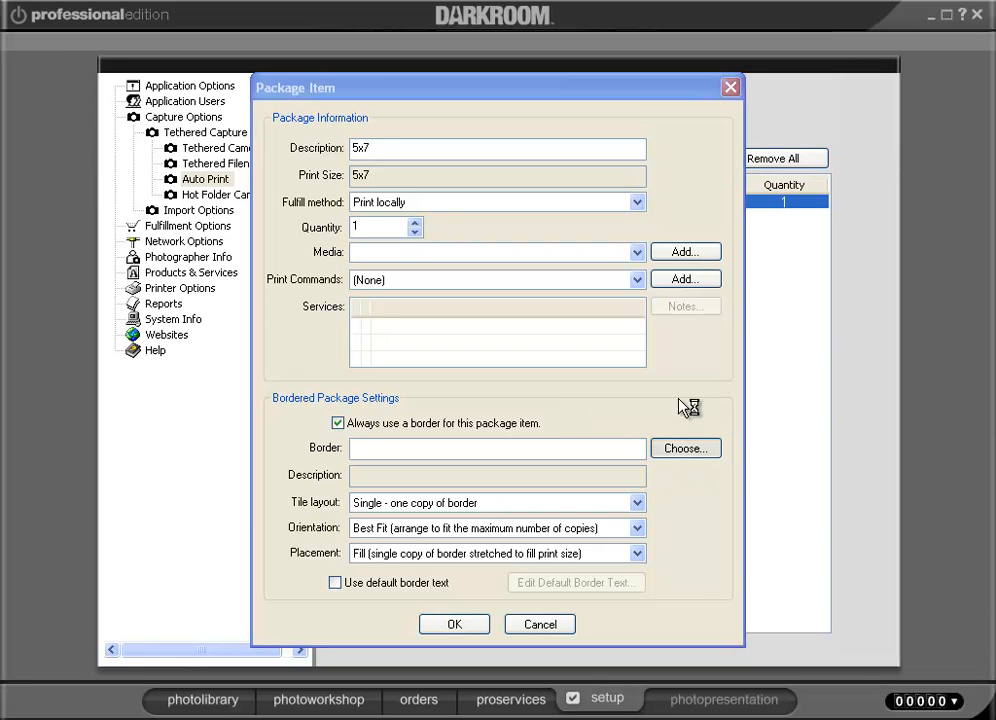
# - Assign the Wanted Sepia specialty border to the 5x7 item and confirm its settings
pyautogui.click(684, 448)
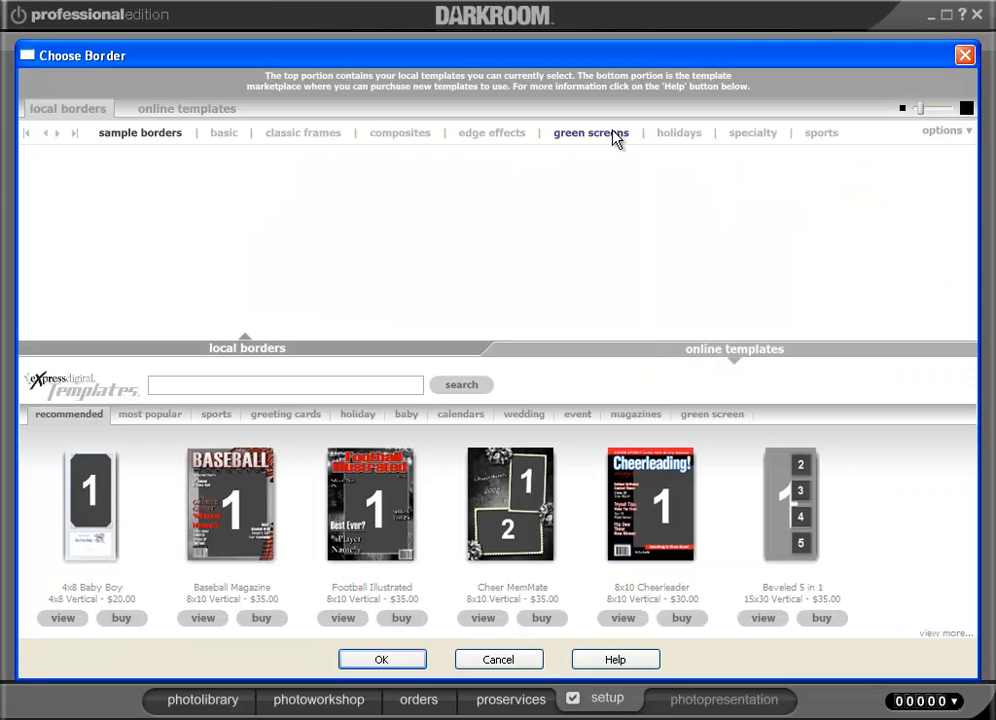
pyautogui.click(752, 132)
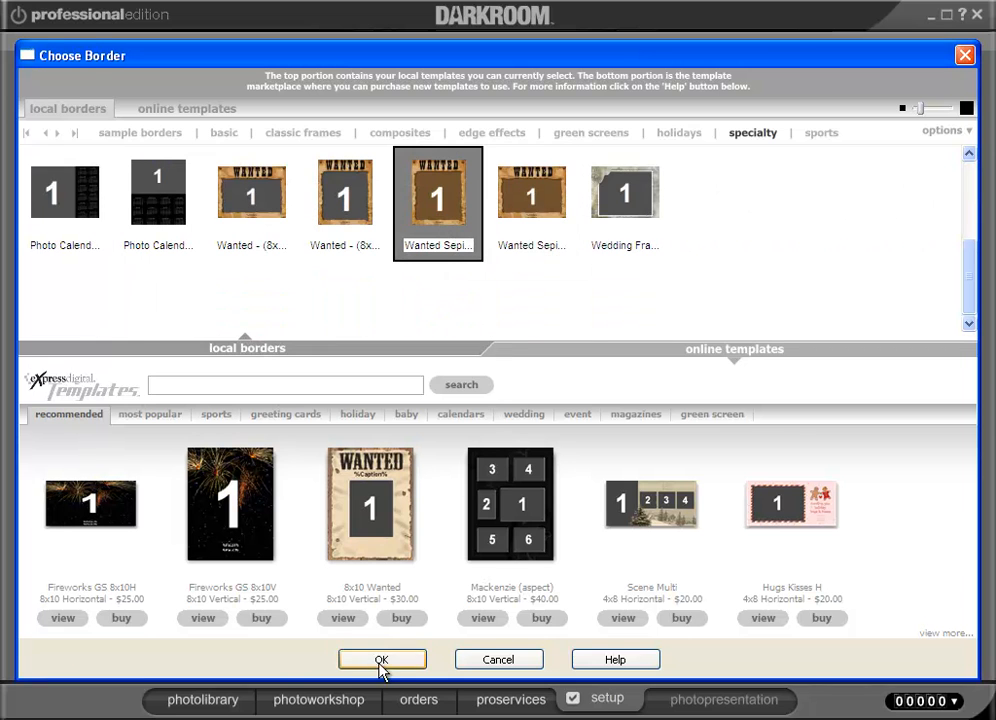
pyautogui.click(380, 660)
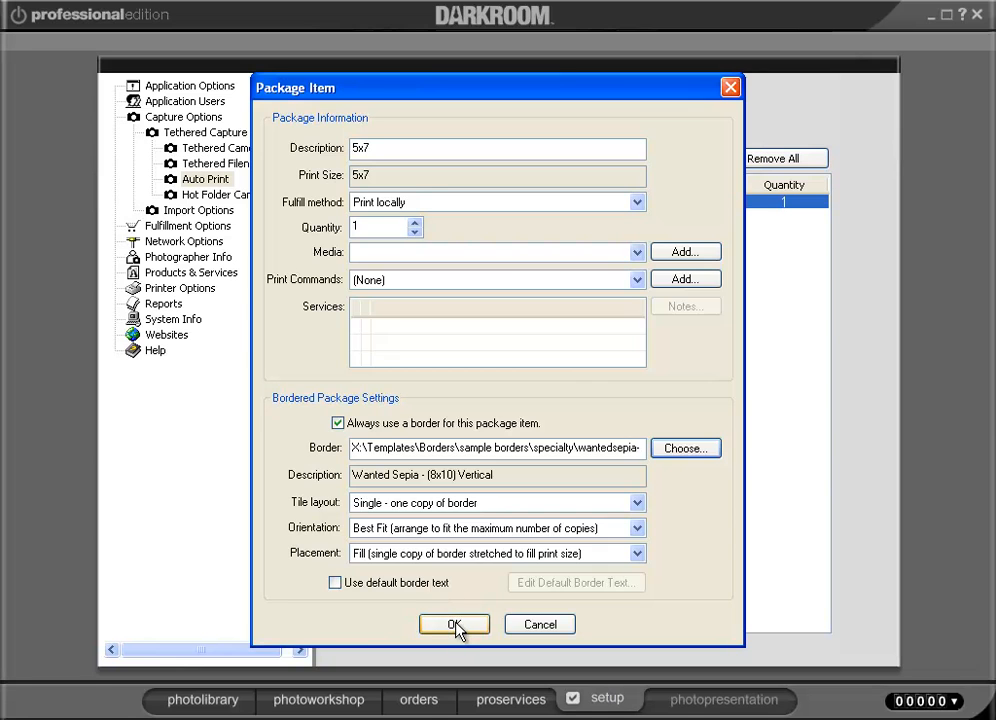
pyautogui.click(454, 624)
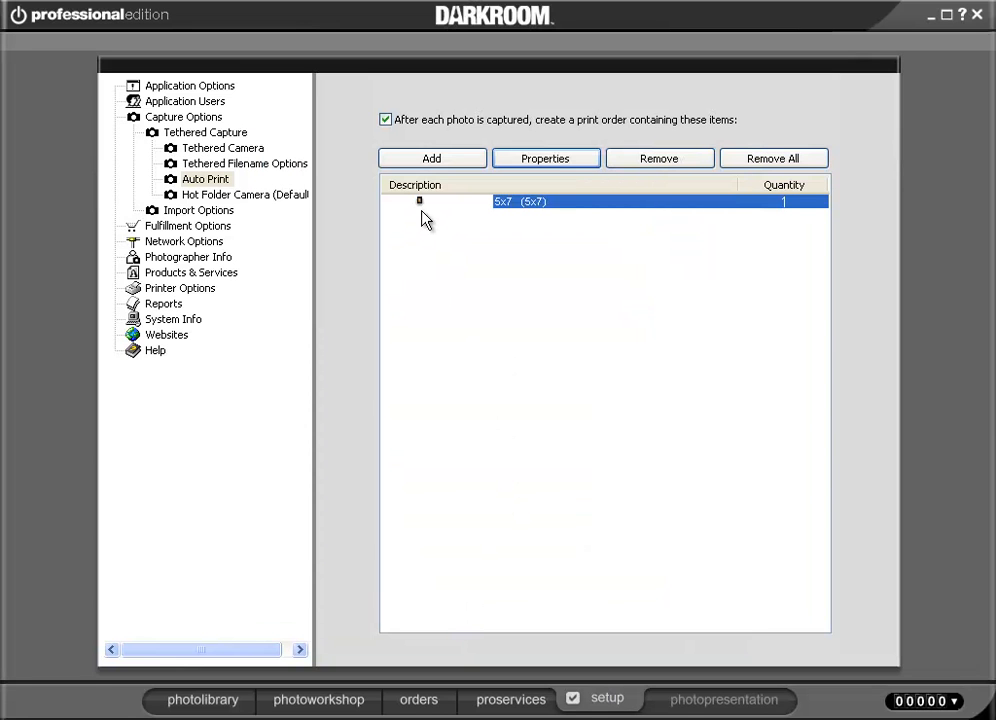
pyautogui.moveTo(498, 336)
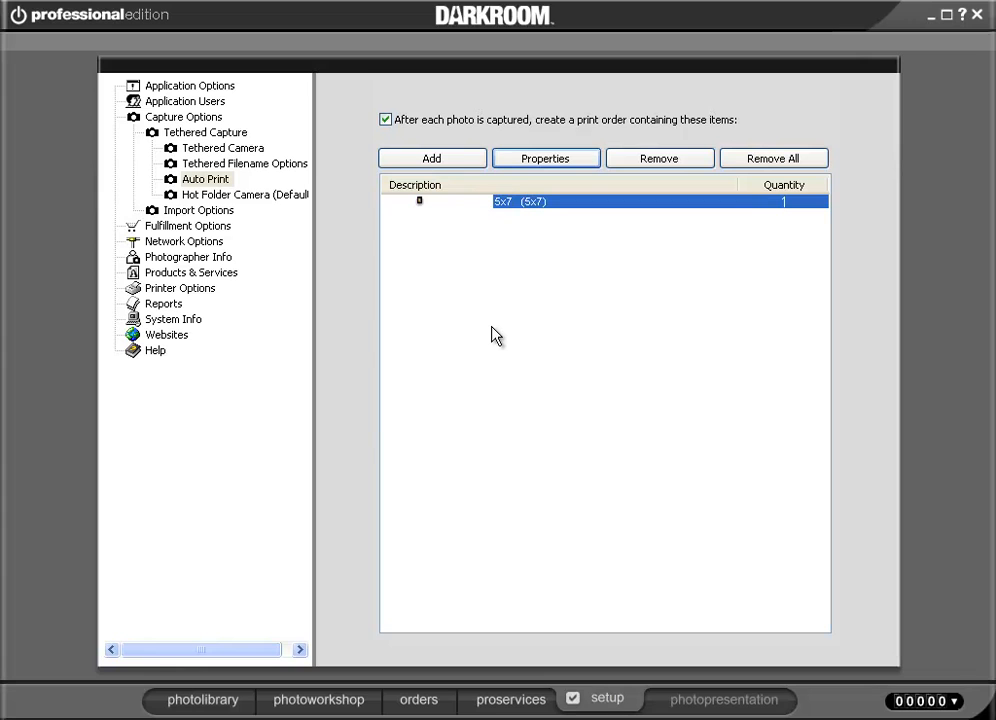